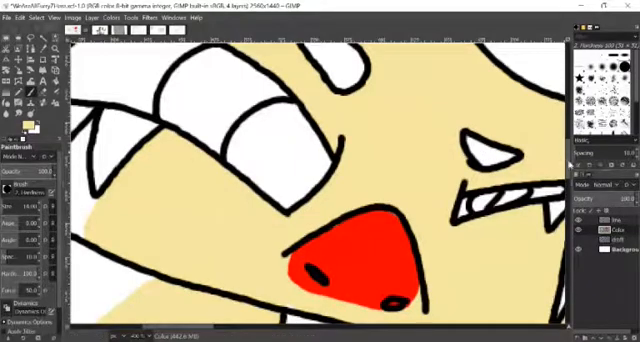
Step: Fill the bare spots around the teeth with white and the lower cheek with tan
scroll("down", 3)
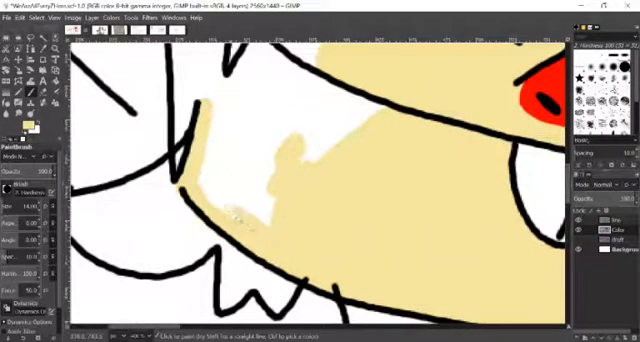
left_click(230, 176)
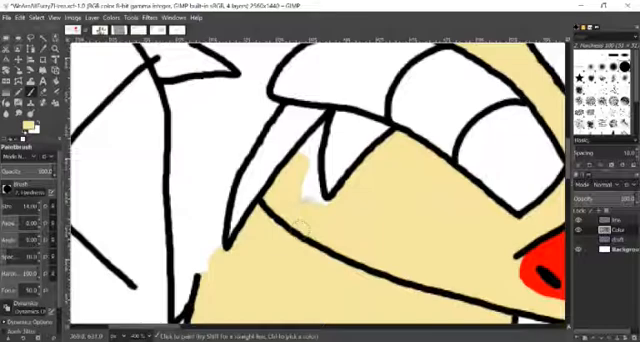
left_click(304, 164)
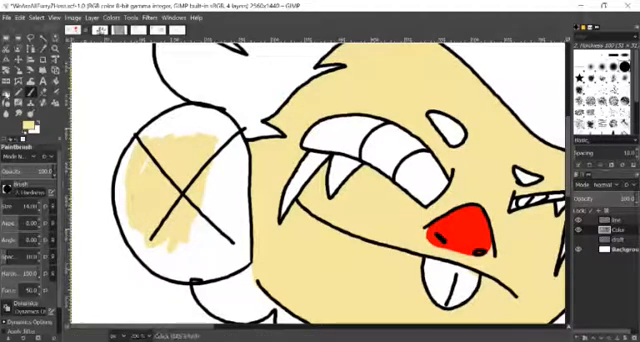
Step: Paint tan fur inside the X-marked circle beside the face
left_click(14, 18)
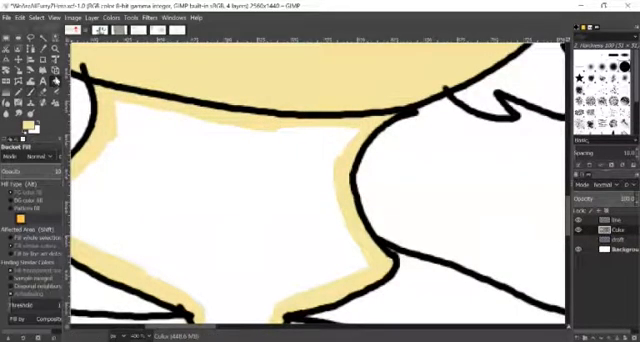
Step: Bucket-fill two gaps between the teeth with solid black
left_click(212, 198)
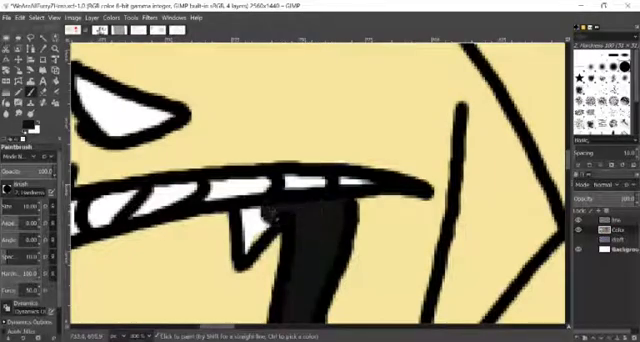
left_click(244, 226)
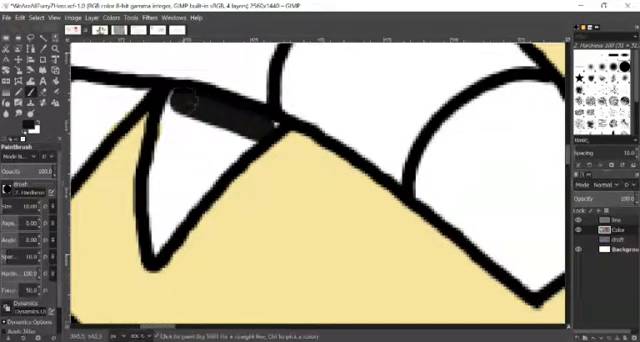
Step: Blacken the narrow pointed gap and open mouth, then head to the File menu to save
left_click_drag(180, 100, 156, 250)
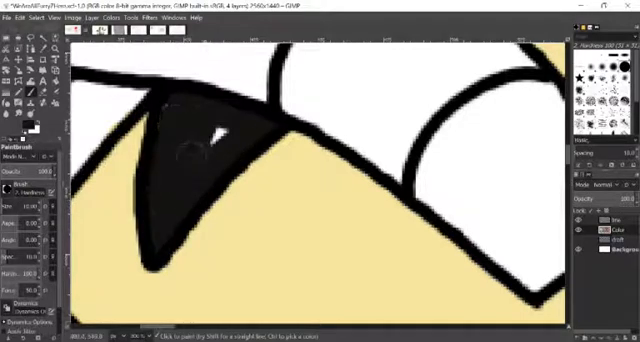
left_click(216, 136)
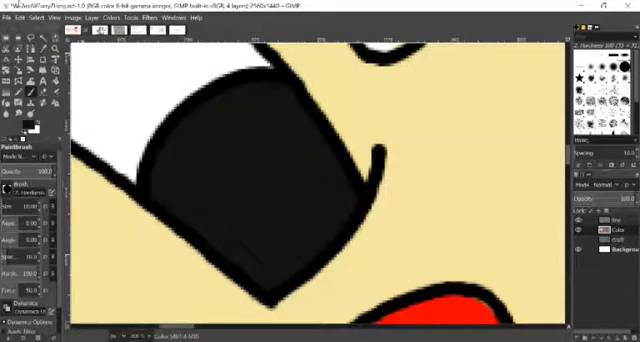
left_click(10, 18)
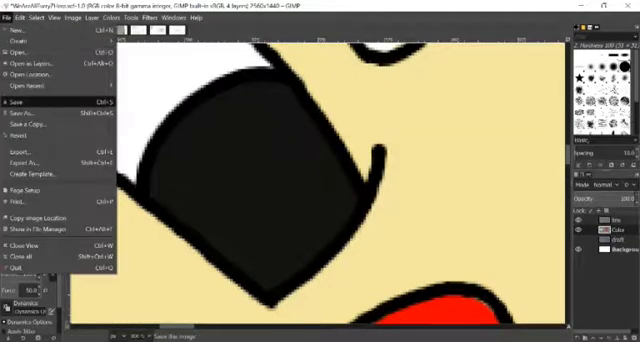